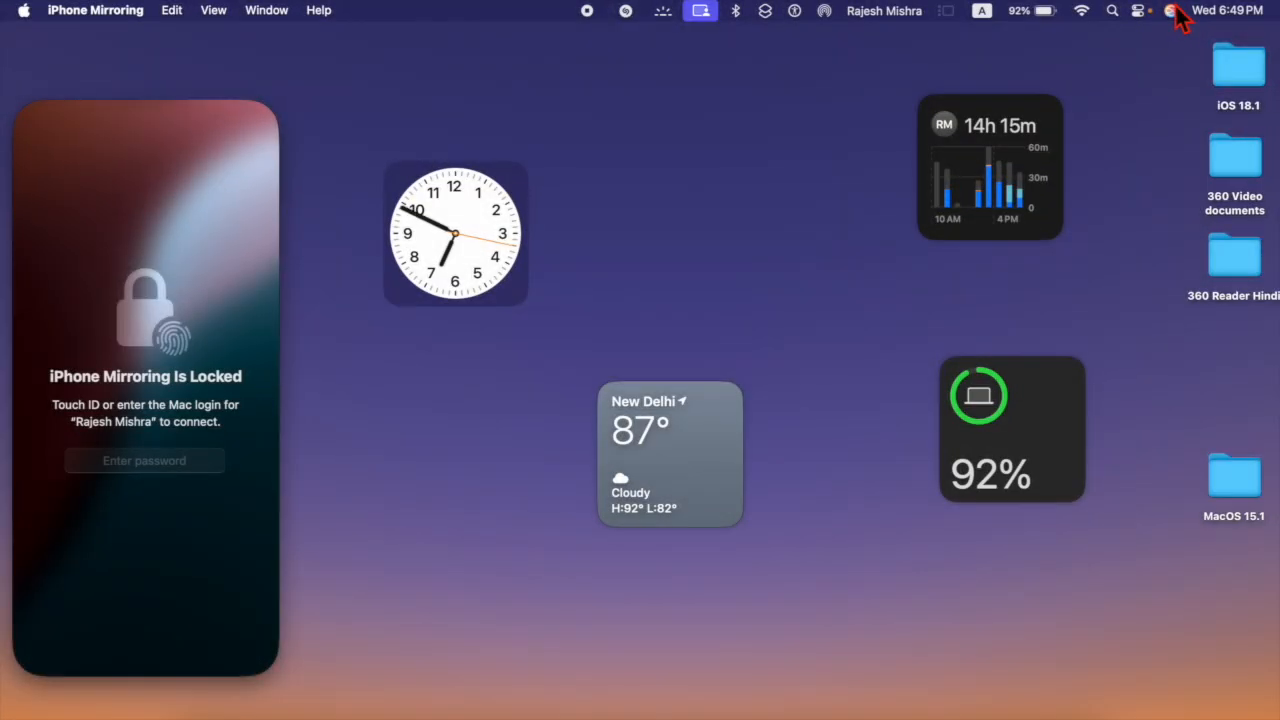
# Step: Summon the Type to Siri prompt from the menu bar Siri icon
pyautogui.click(1172, 12)
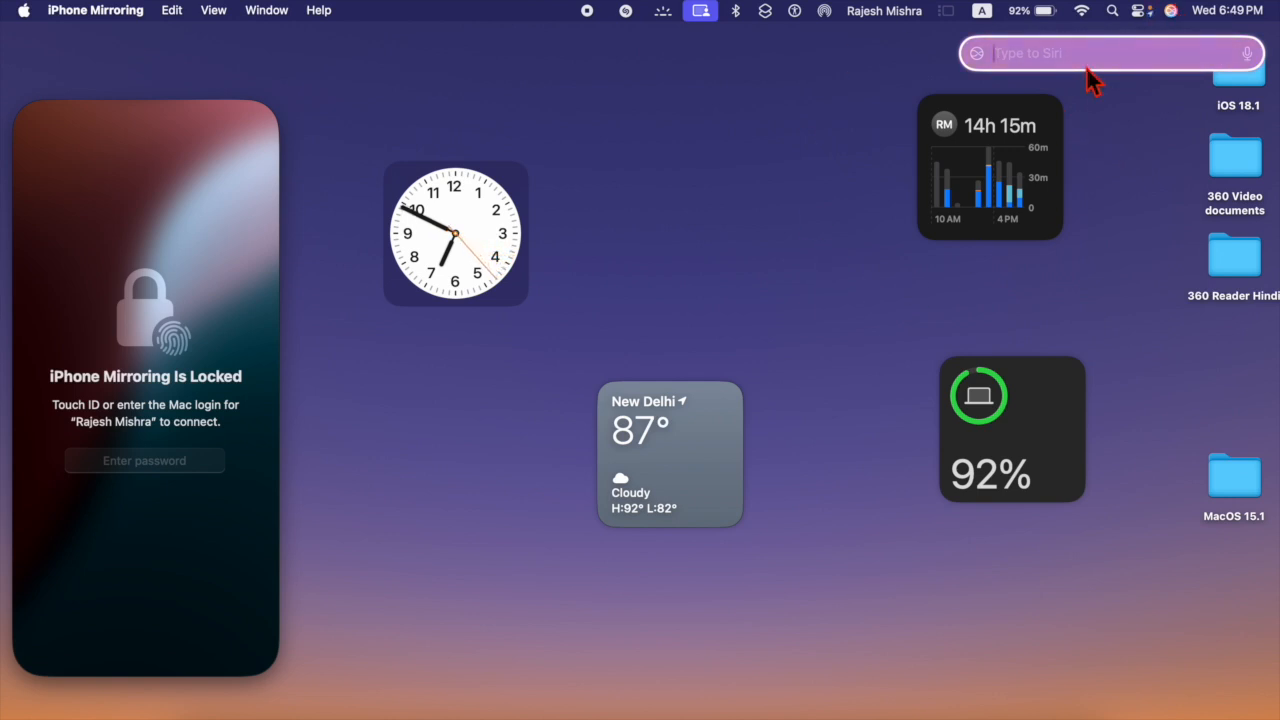
pyautogui.click(266, 10)
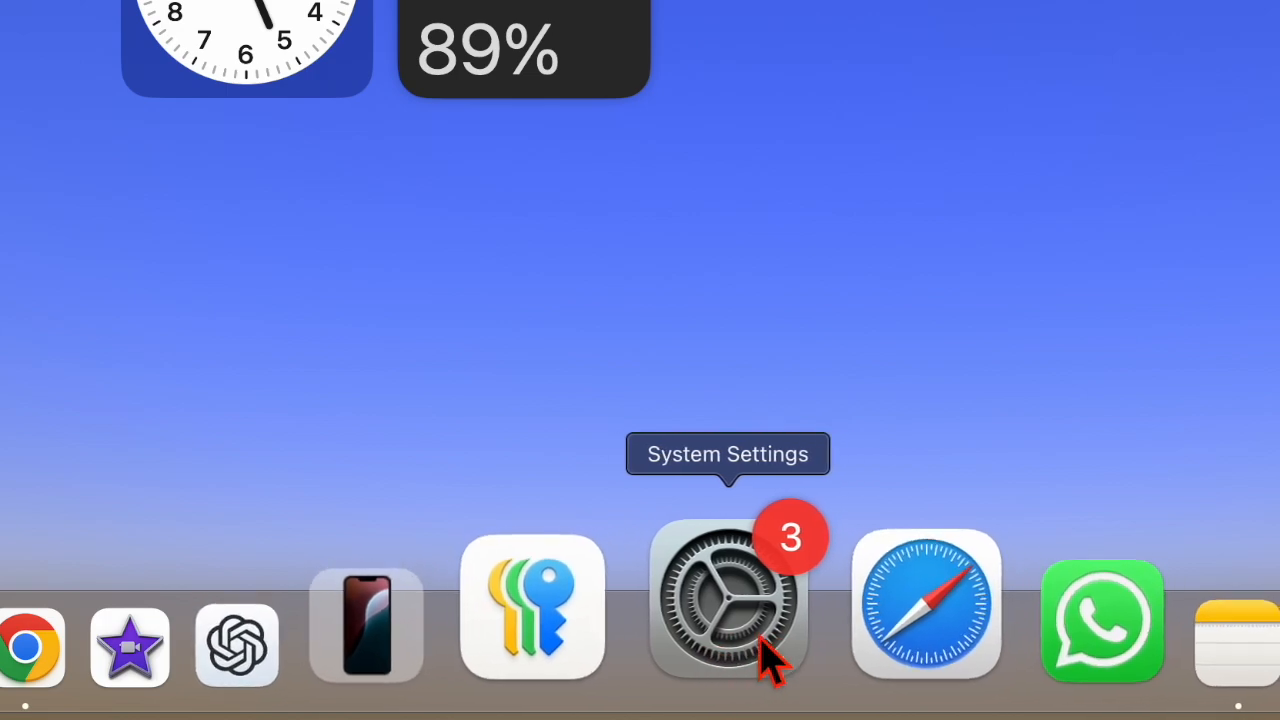
# Step: Launch System Settings from the Dock onto its General pane
pyautogui.click(728, 610)
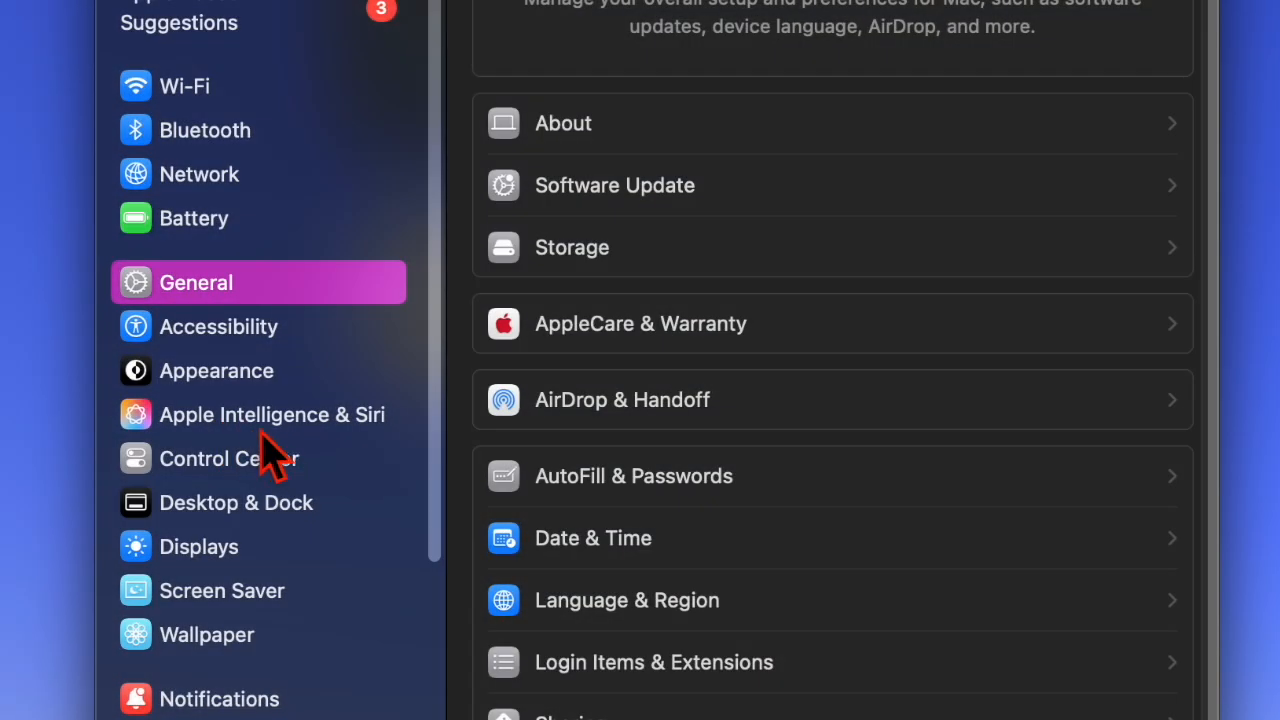
pyautogui.moveTo(320, 464)
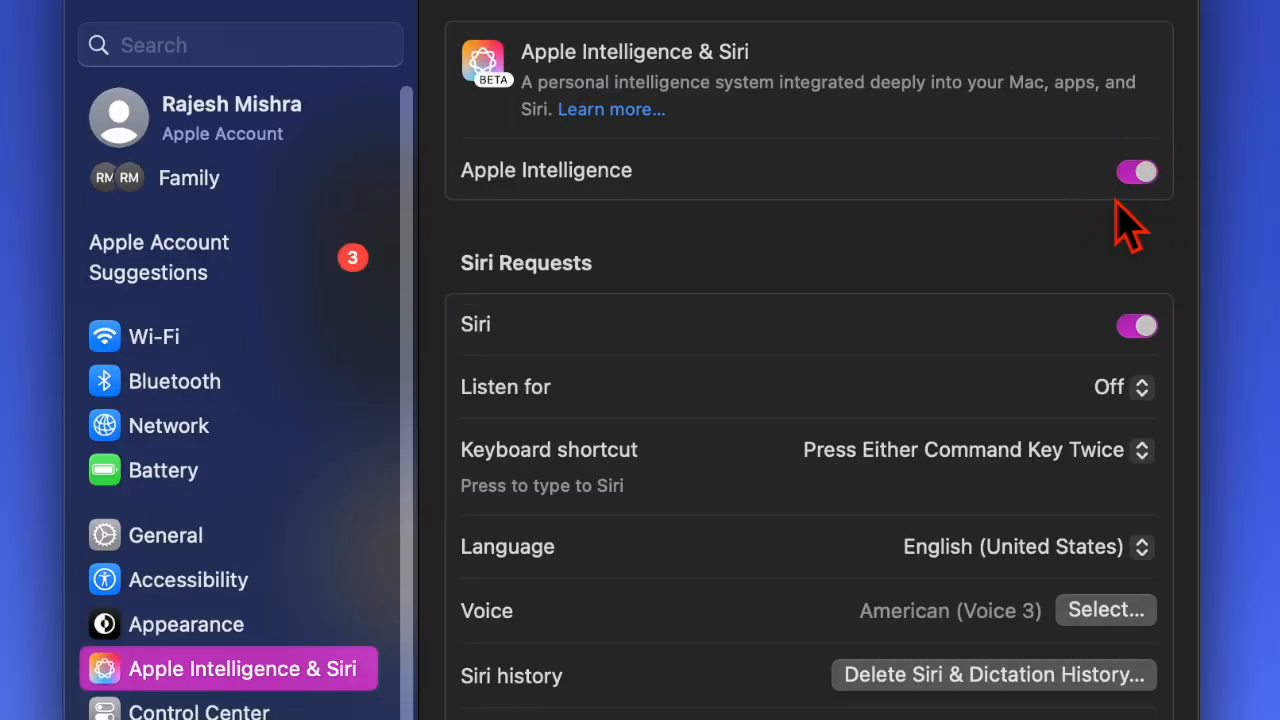
pyautogui.moveTo(1148, 216)
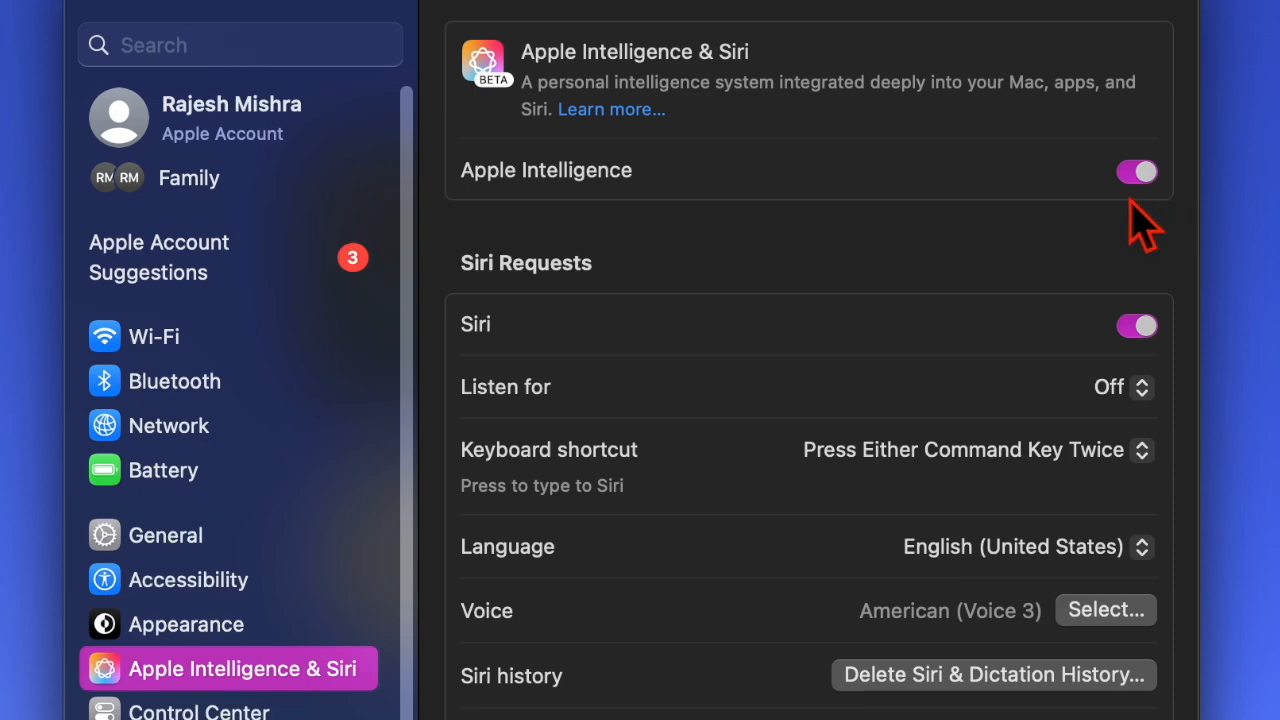
# Step: Switch the Apple Intelligence toggle off, raising the Turn Off confirmation prompt
pyautogui.click(1136, 172)
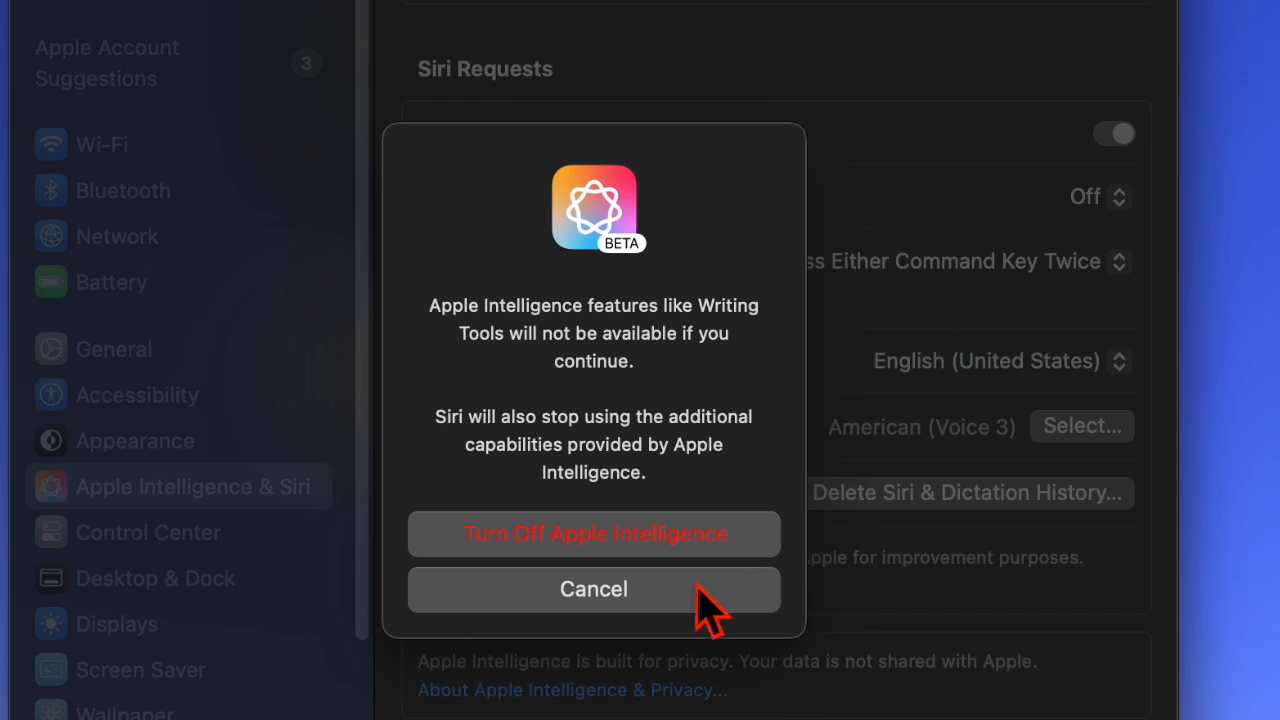
pyautogui.moveTo(704, 696)
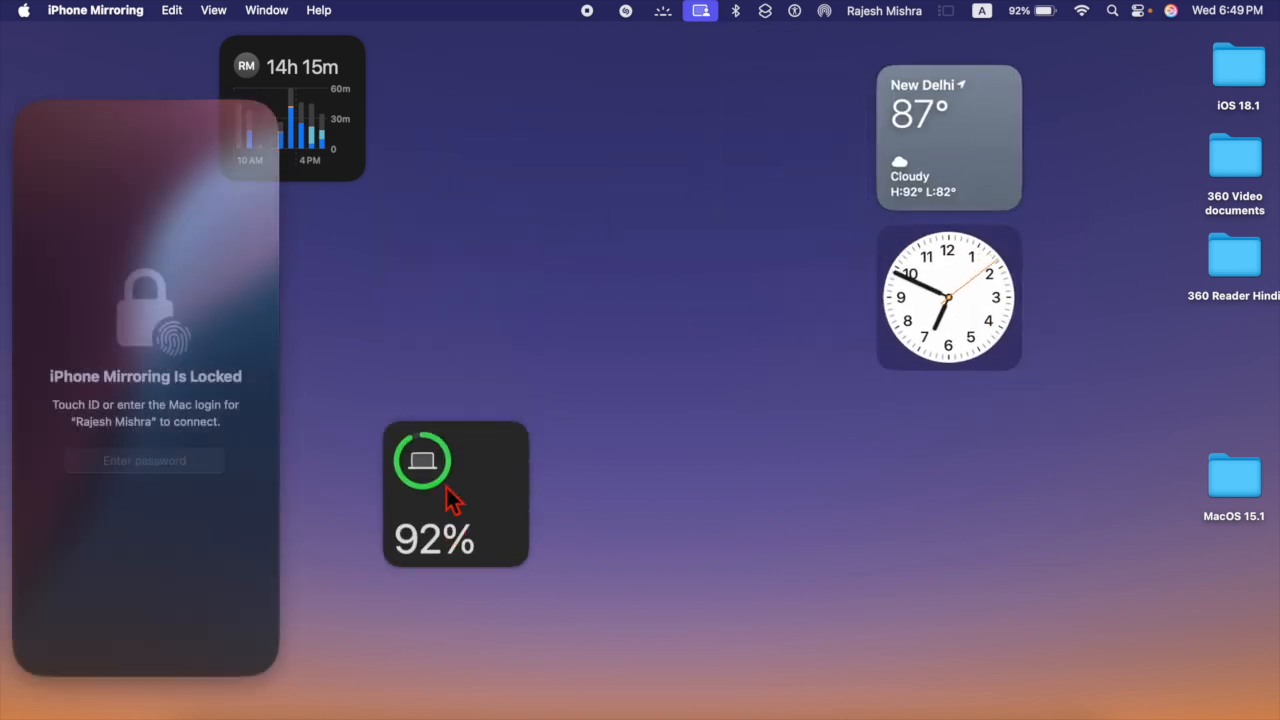
# Step: Summon the Type to Siri prompt again from the menu bar Siri icon
pyautogui.moveTo(290, 110); pyautogui.dragTo(670, 164)
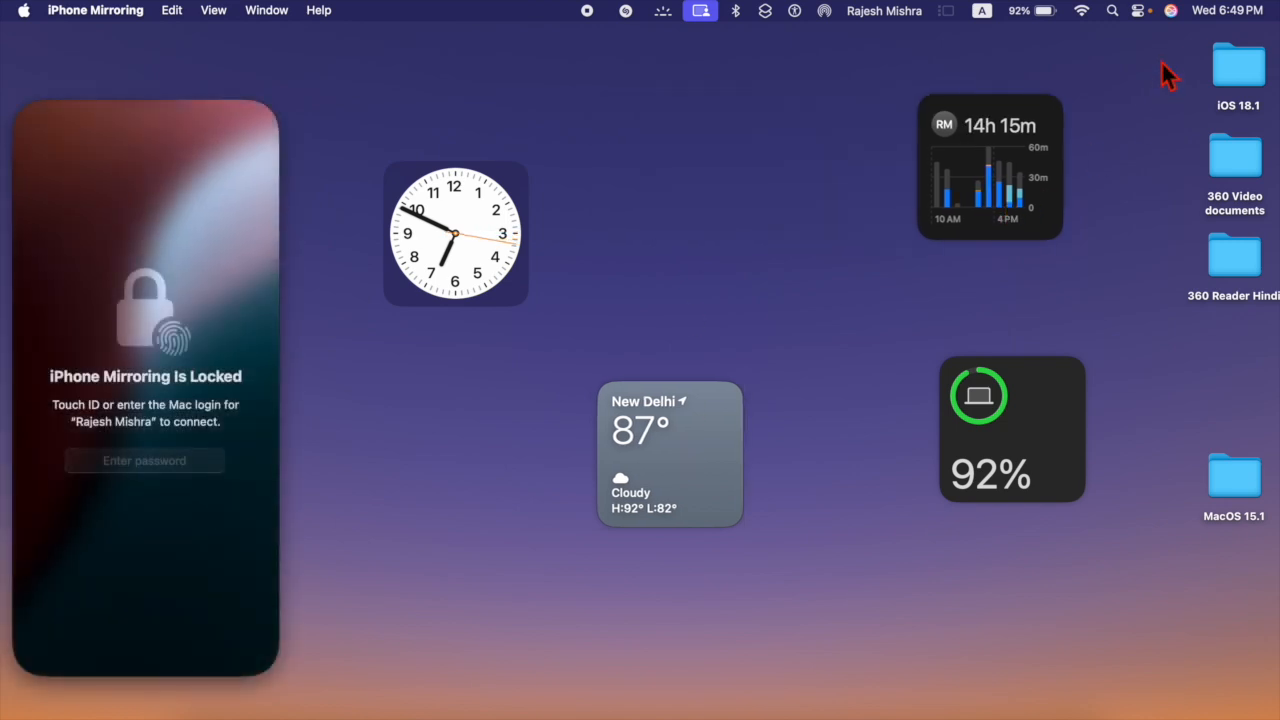
pyautogui.click(1156, 12)
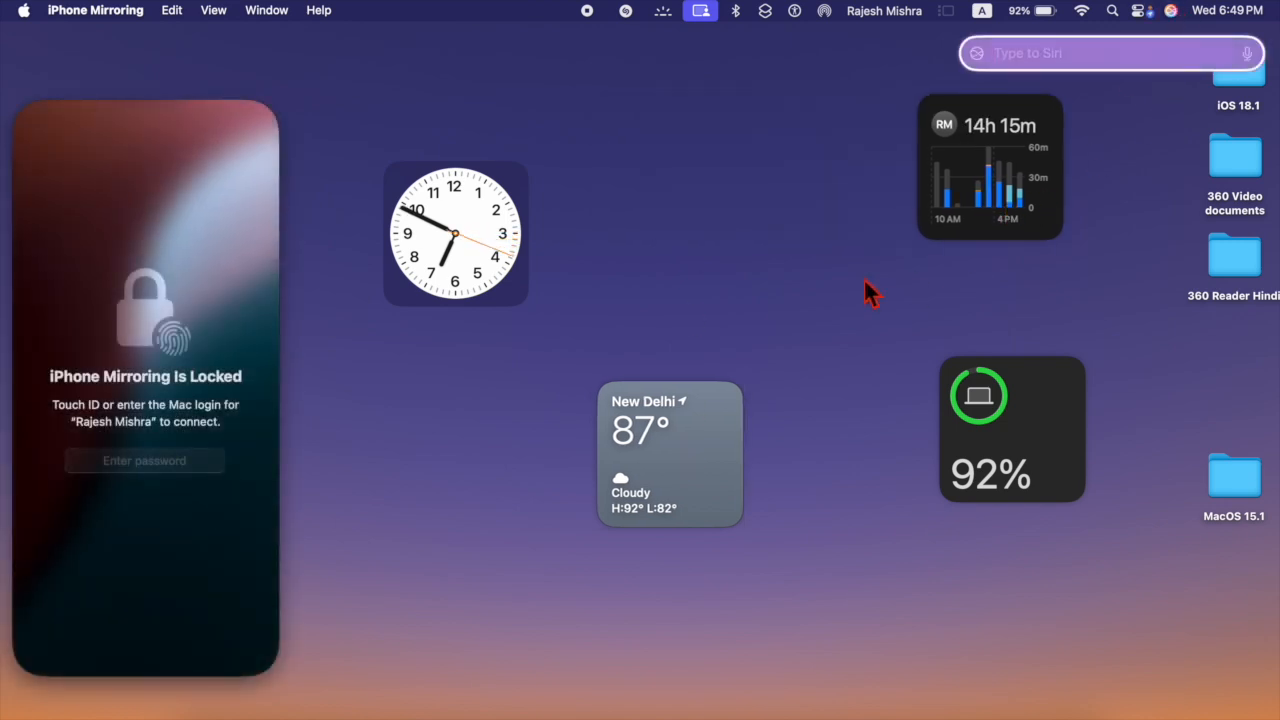
pyautogui.moveTo(1090, 62)
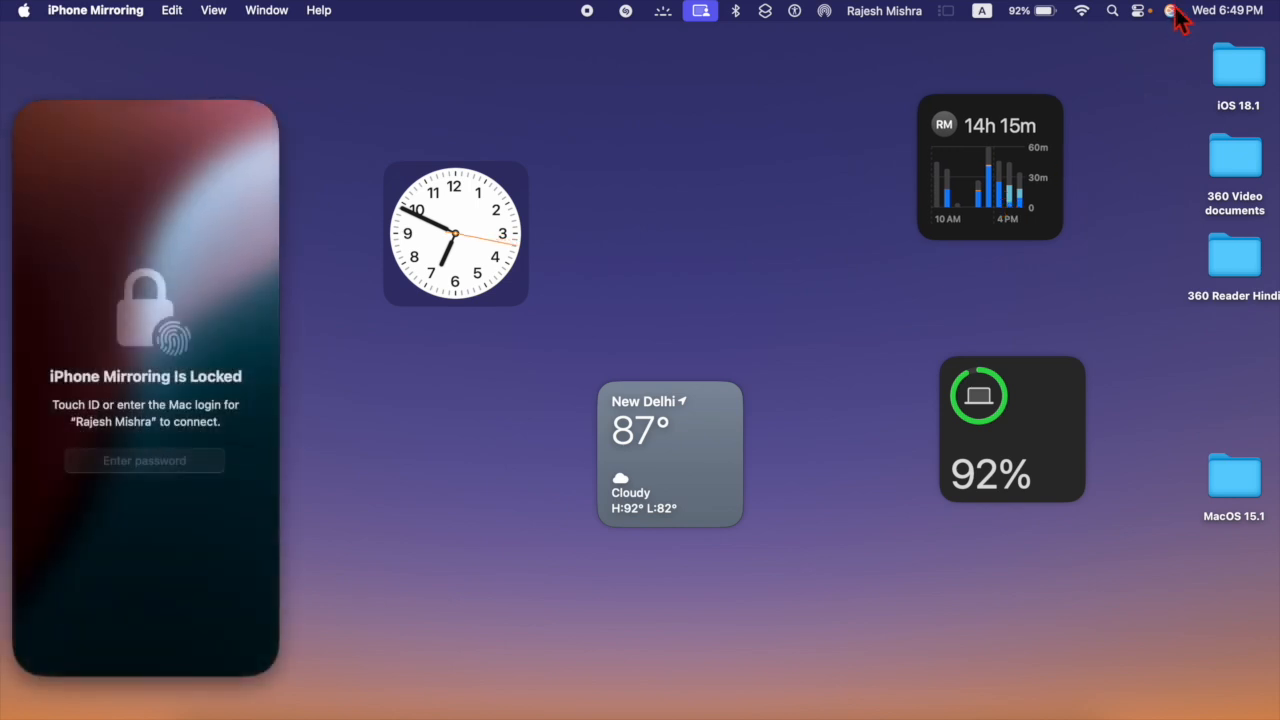
pyautogui.click(1170, 10)
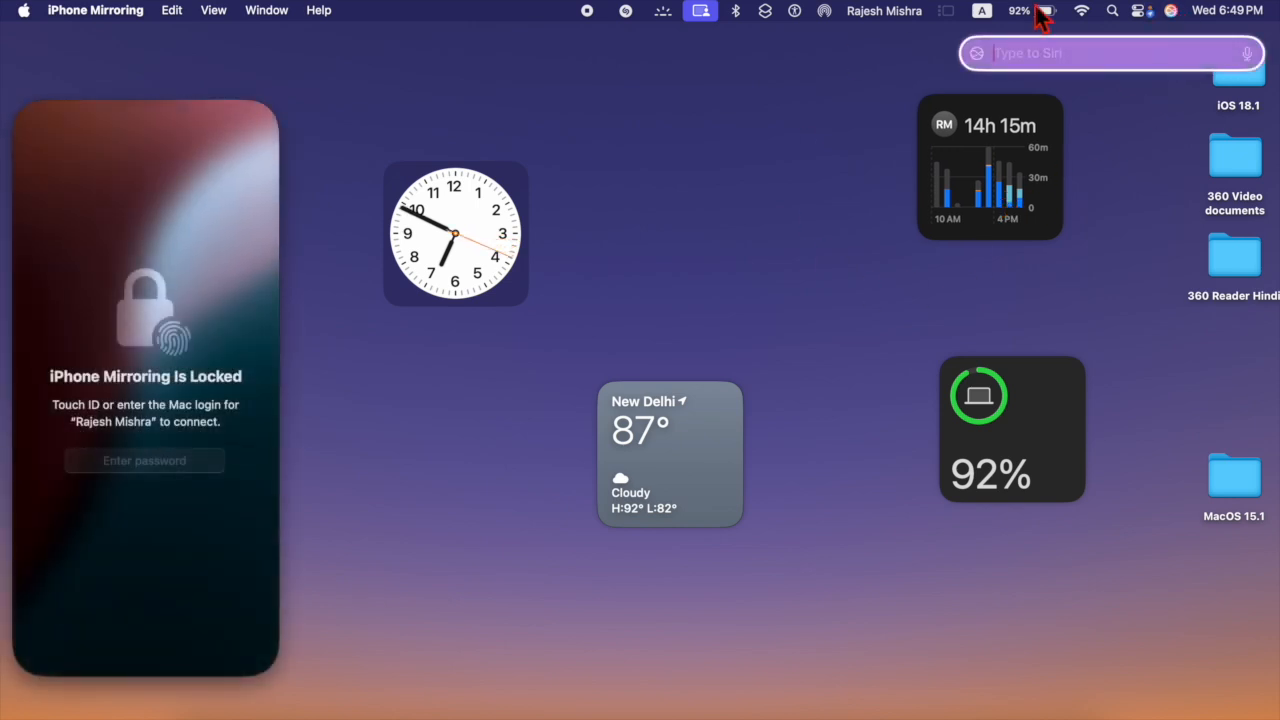
pyautogui.moveTo(1096, 68)
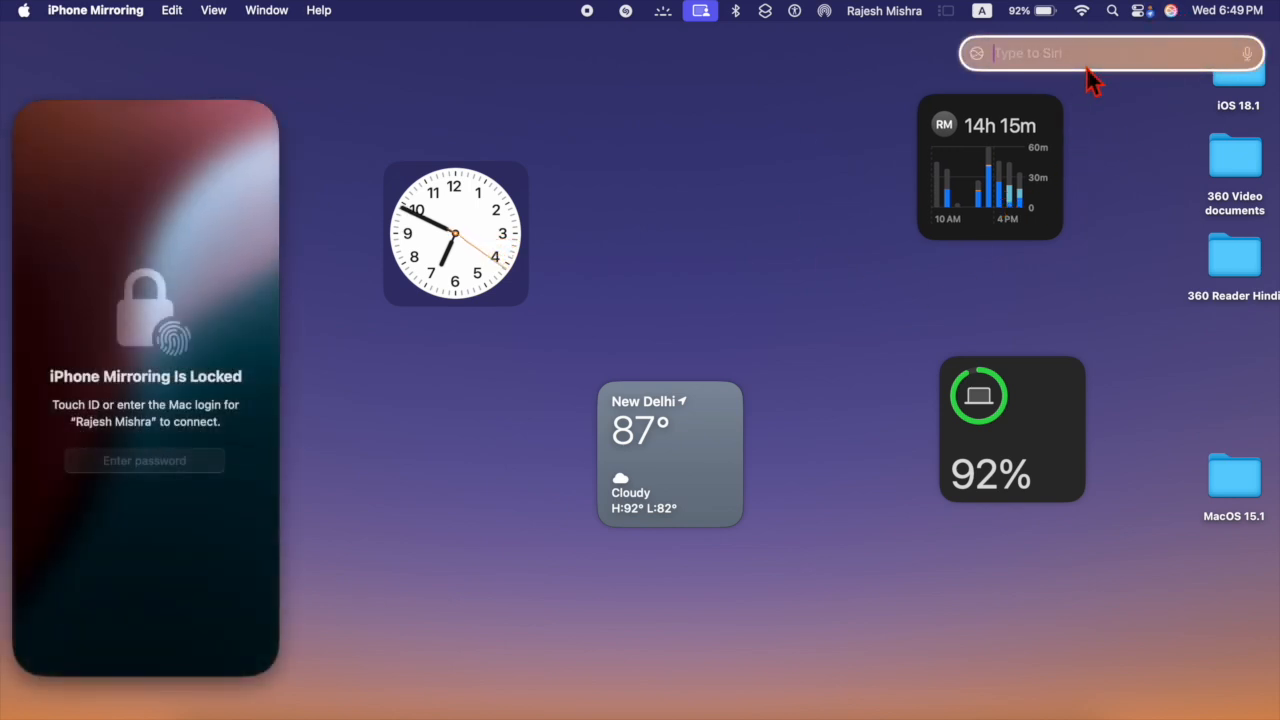